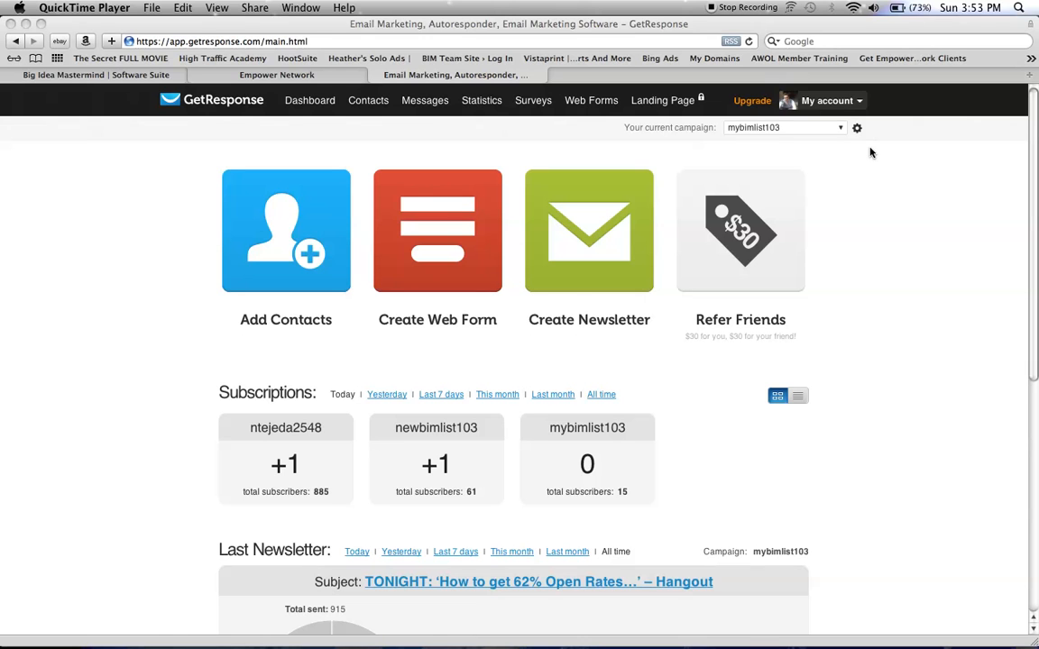
mouse_move(844, 163)
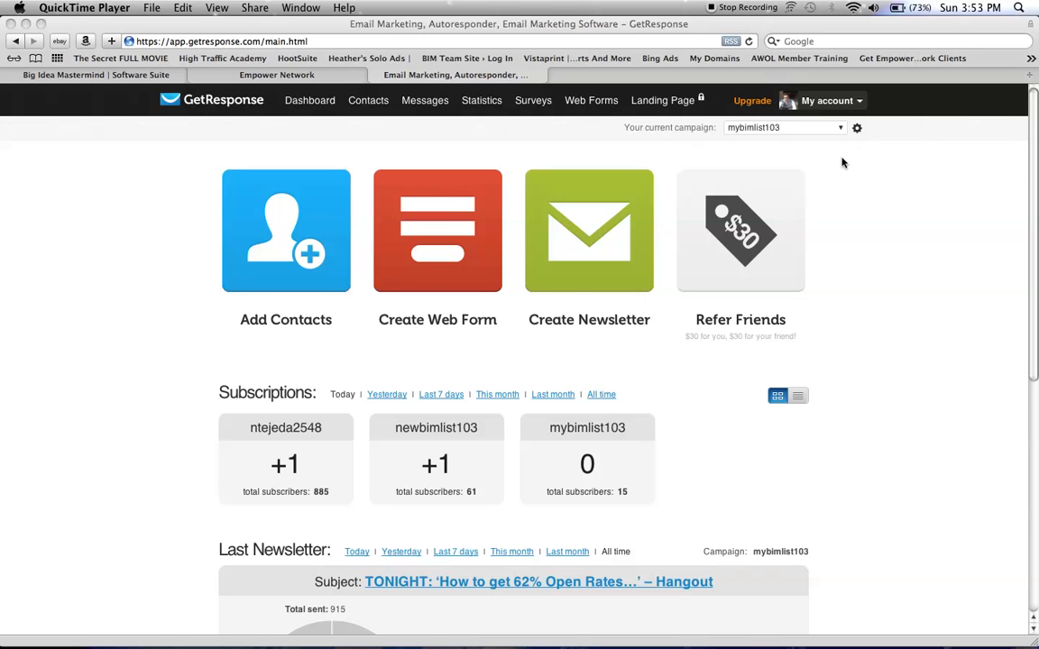
mouse_move(859, 130)
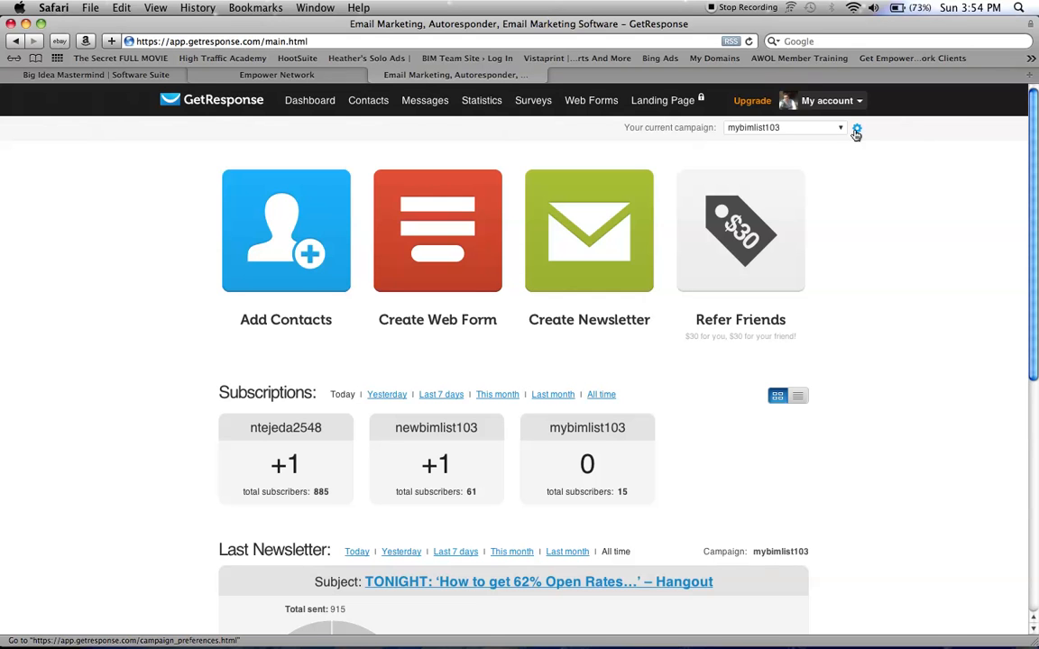
Show the General Settings for the mybimlist103 campaign and review the campaign list.
click(855, 128)
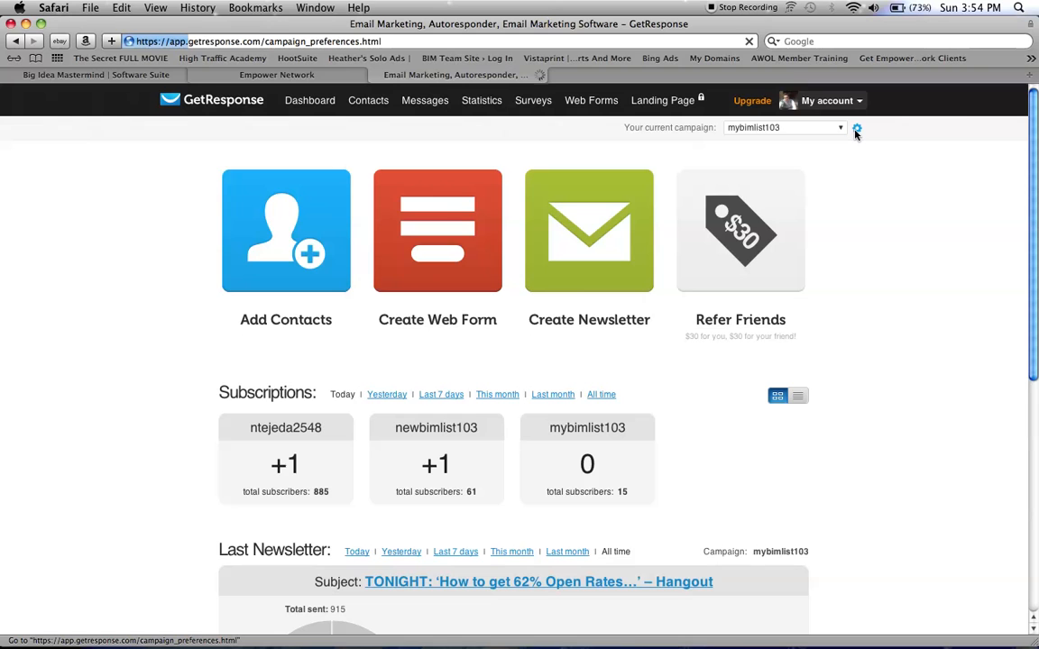
click(855, 126)
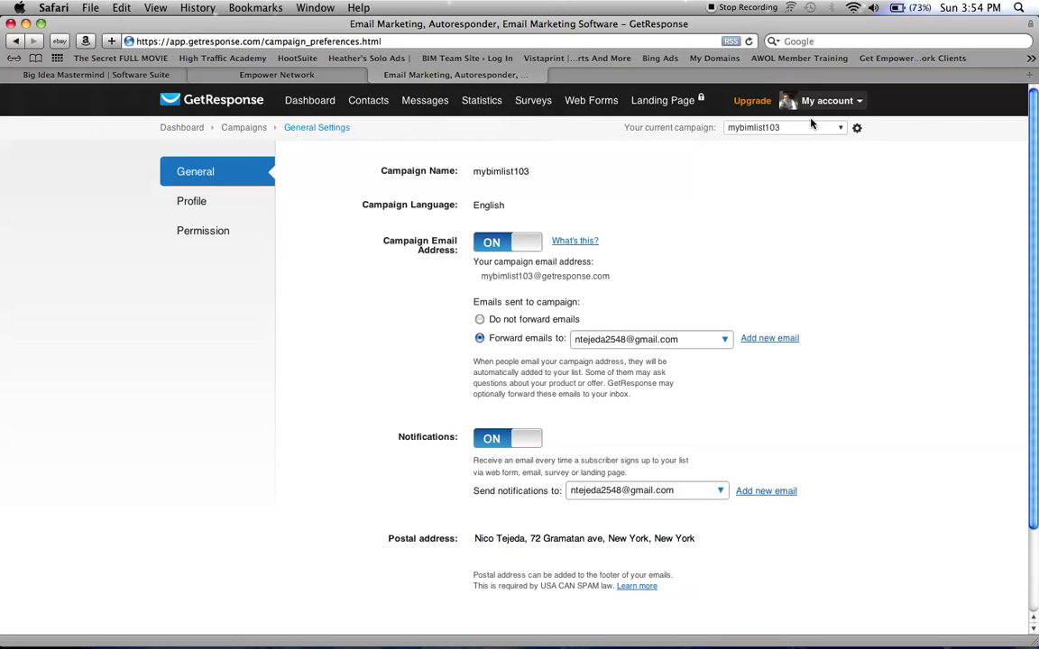
click(785, 126)
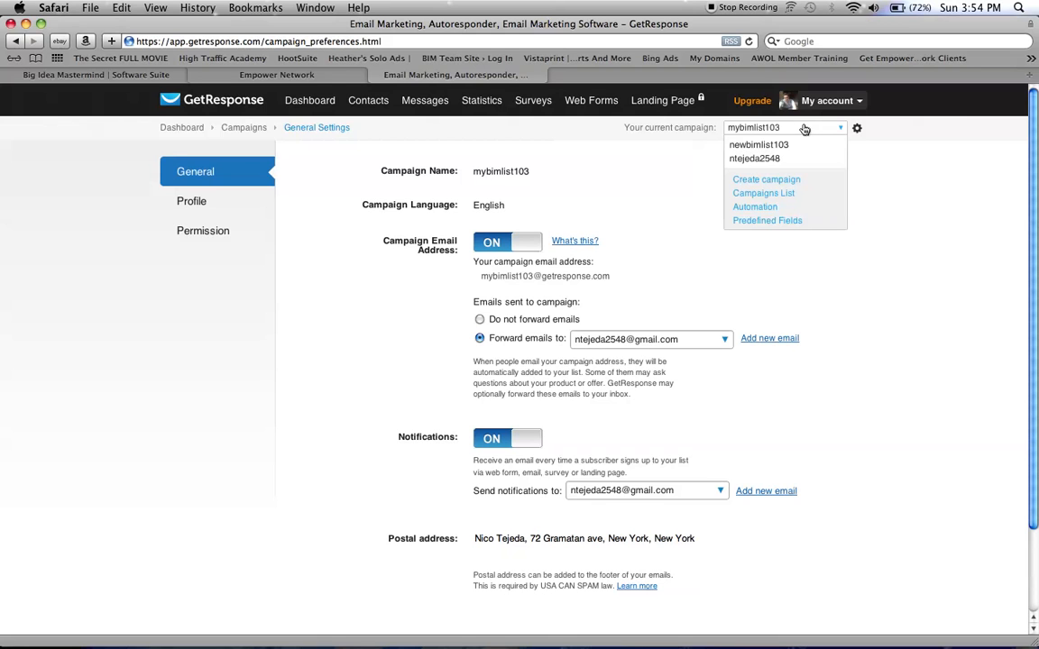
mouse_move(774, 137)
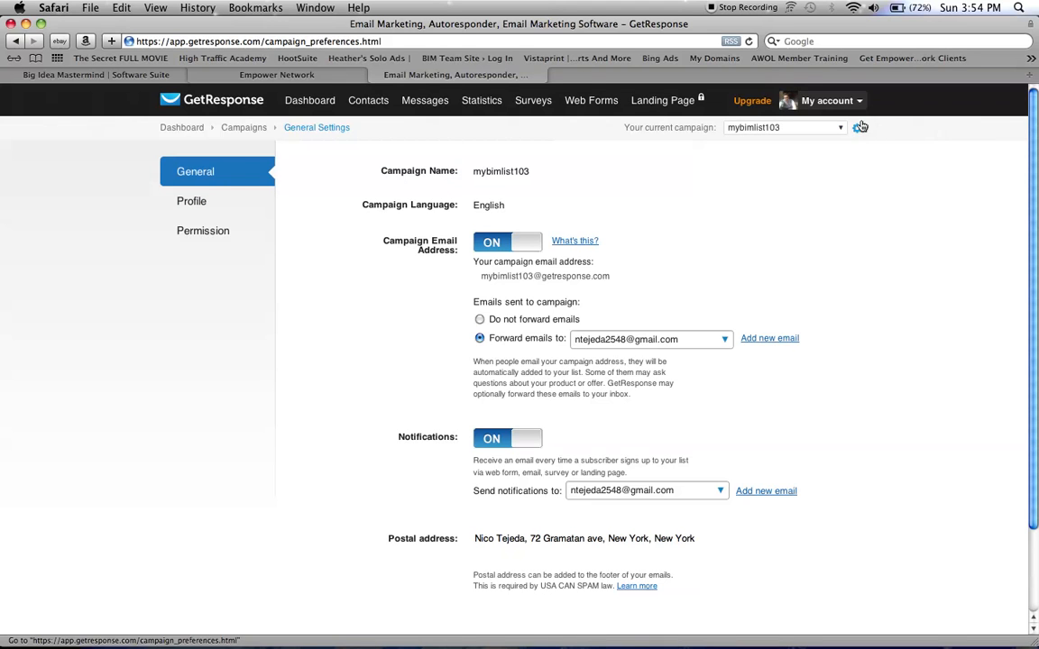
mouse_move(249, 220)
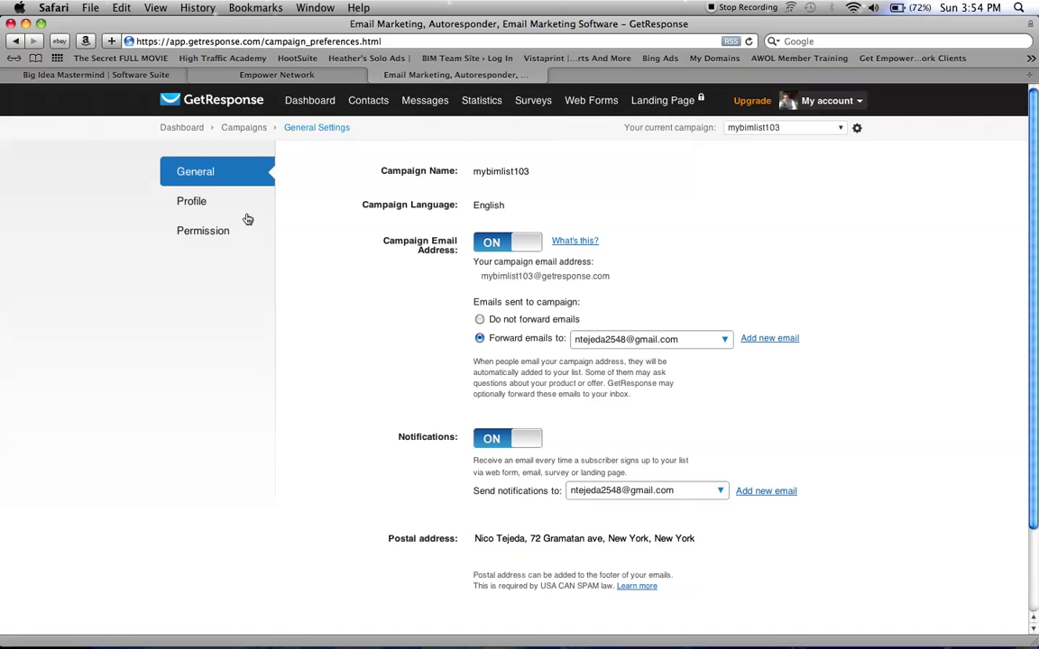
In Permission settings, untick confirmed opt-in for Email subscriptions so the list uses single opt-in.
click(202, 231)
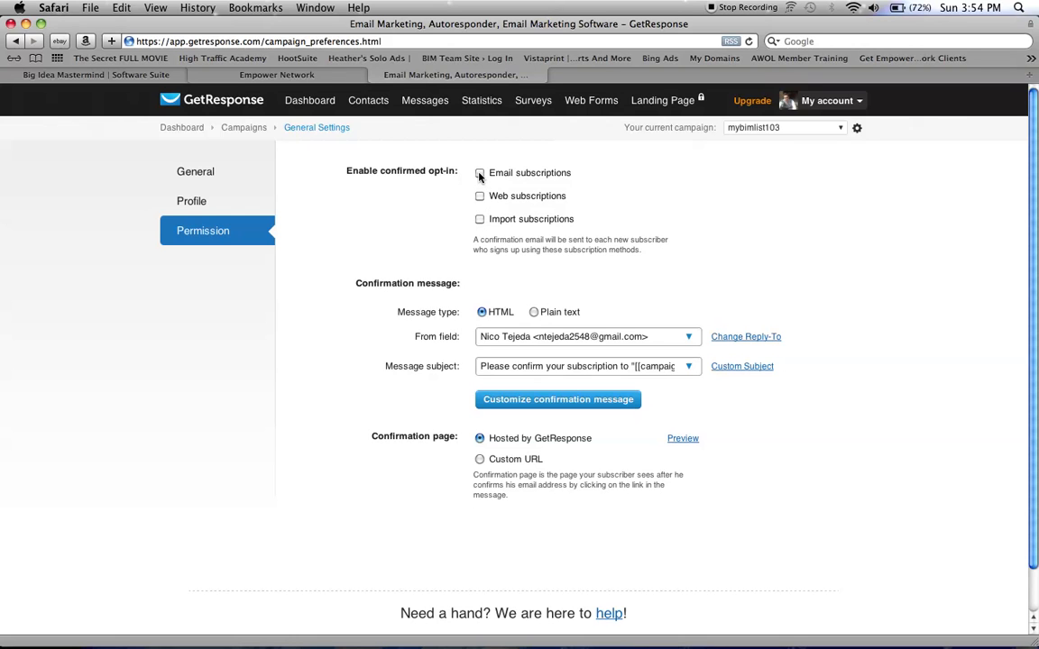
click(480, 173)
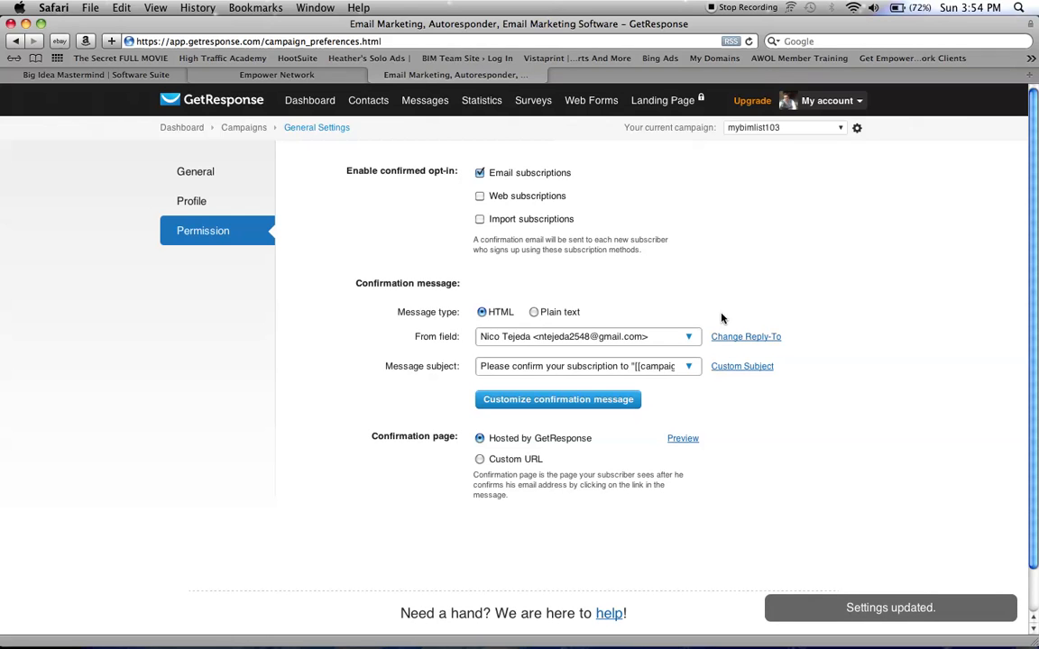
click(480, 173)
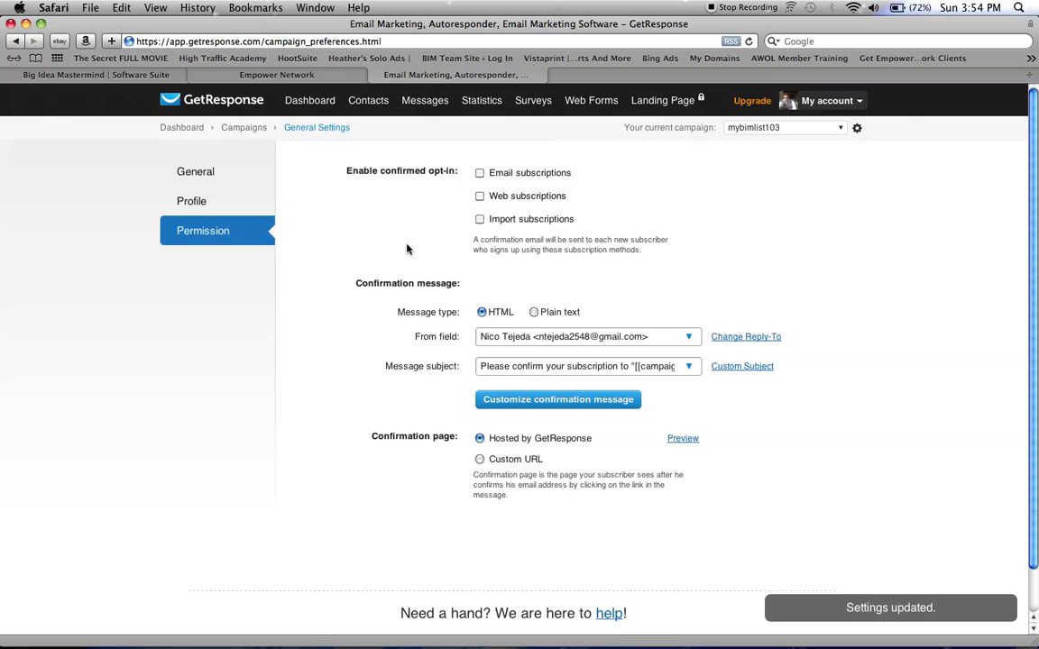
mouse_move(408, 245)
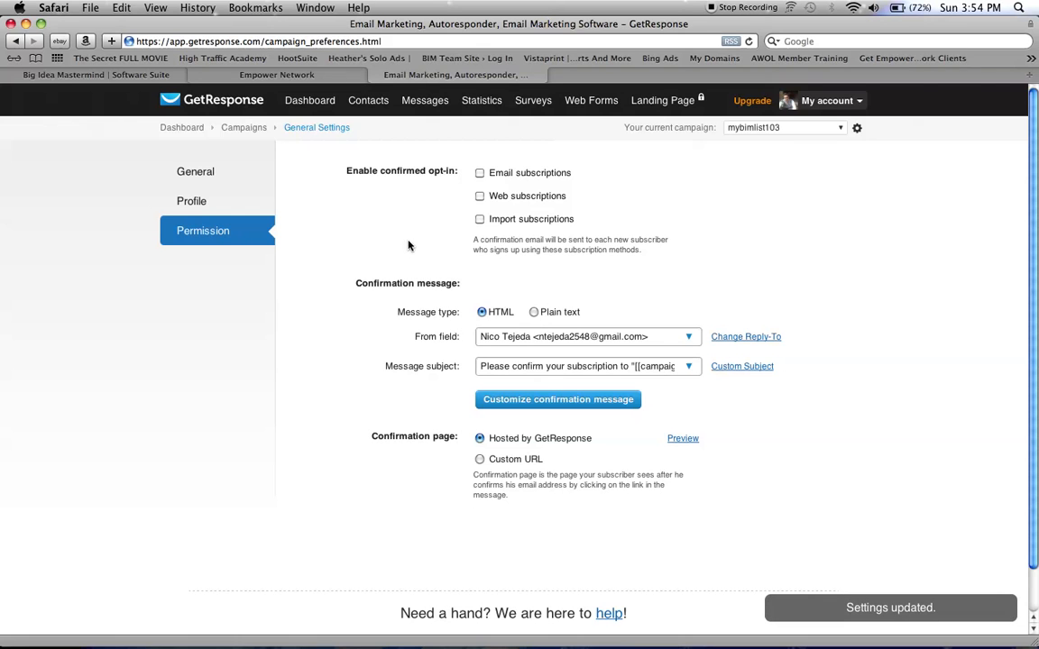